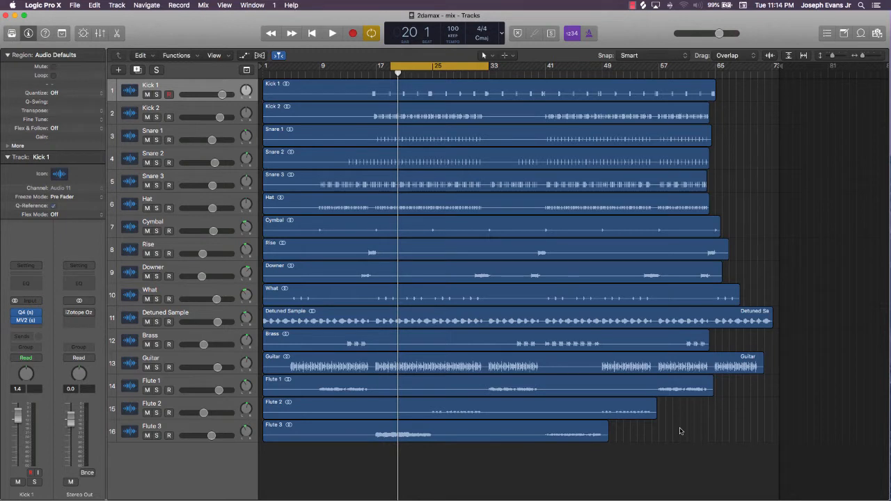
pyautogui.moveTo(669, 430)
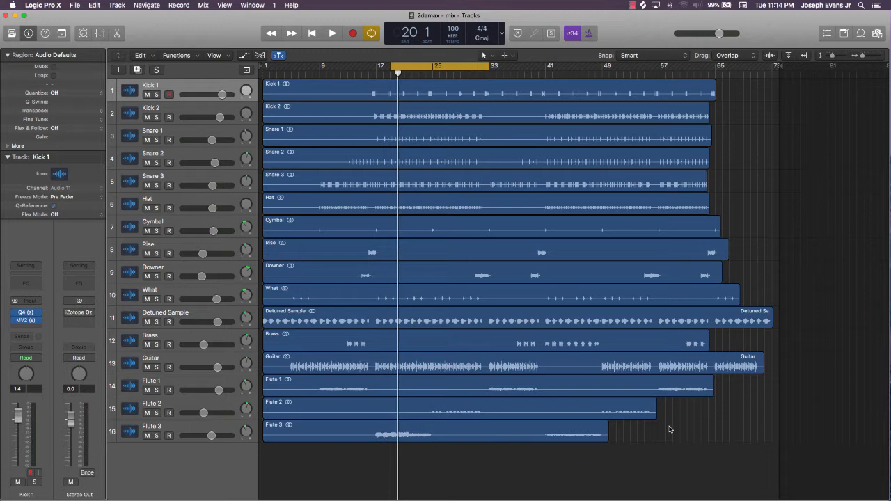
pyautogui.moveTo(590, 310)
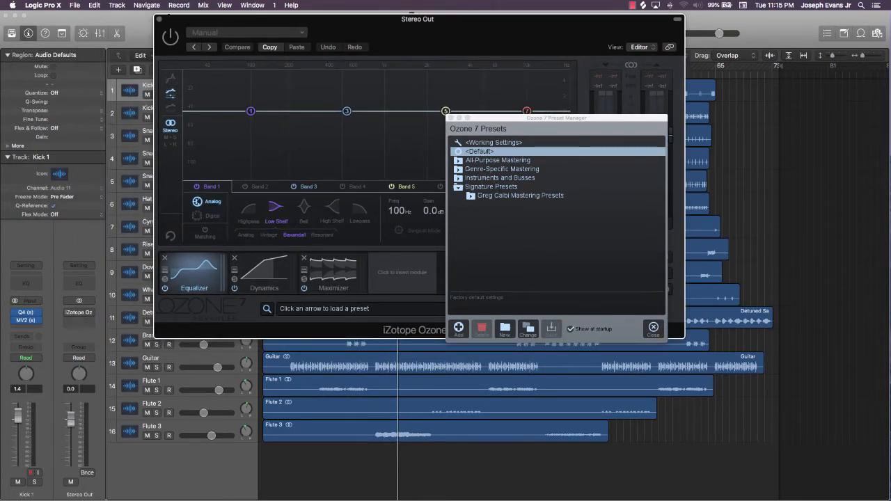
# Close the Ozone 7 plug-in window so Logic's mixer shows all channels.
pyautogui.click(650, 328)
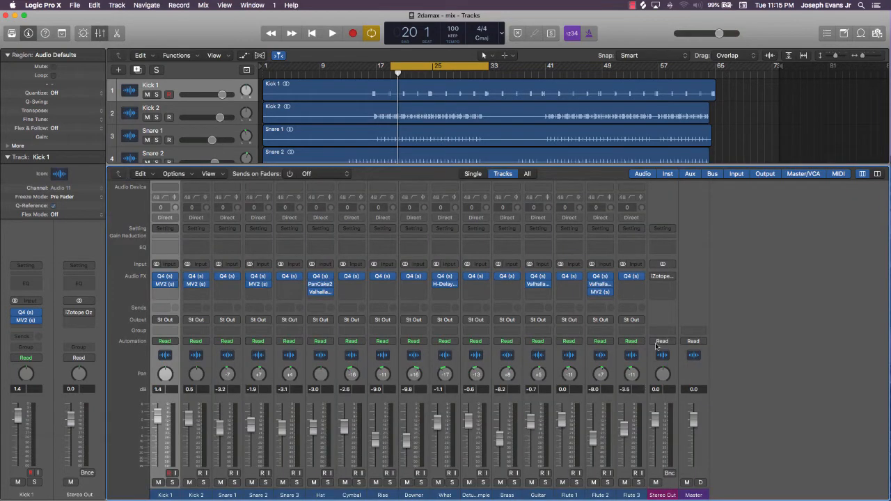
pyautogui.click(662, 276)
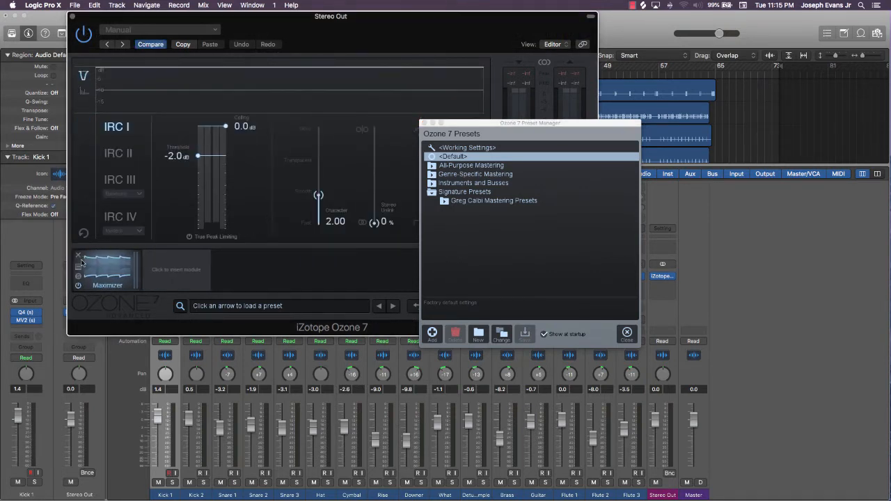
pyautogui.moveTo(117, 286)
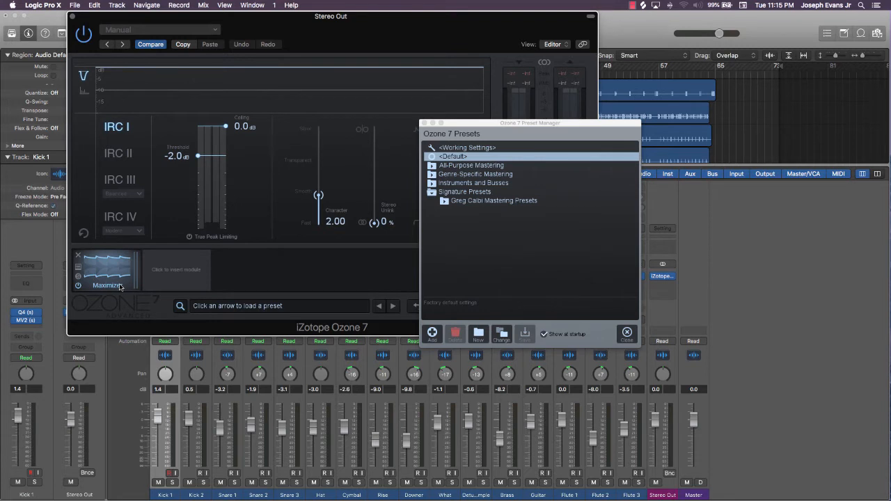
pyautogui.moveTo(193, 285)
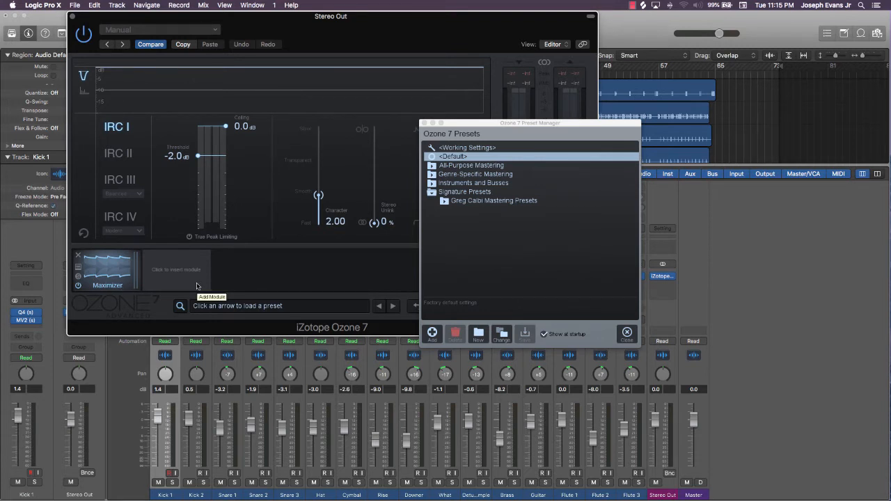
pyautogui.moveTo(245, 130)
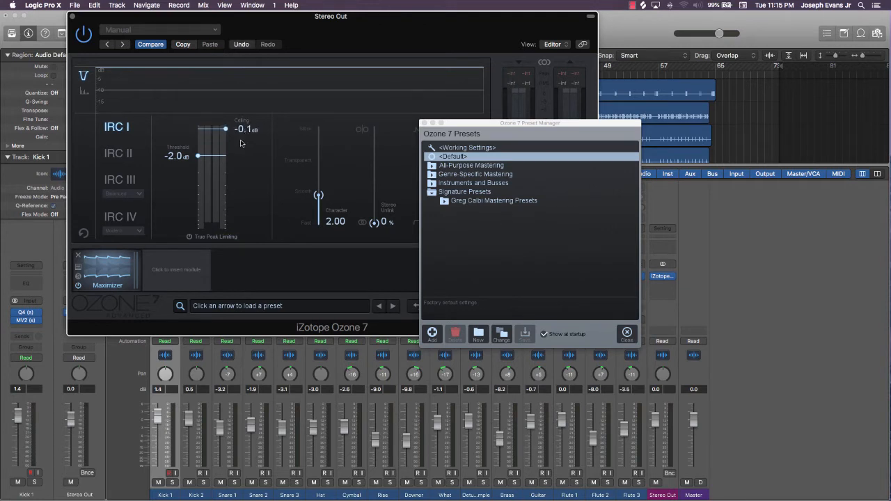
pyautogui.moveTo(226, 131)
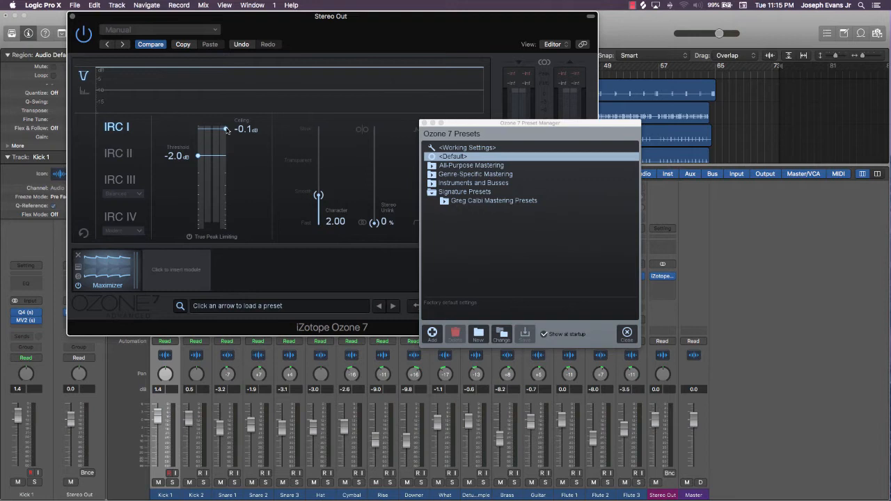
pyautogui.moveTo(222, 88)
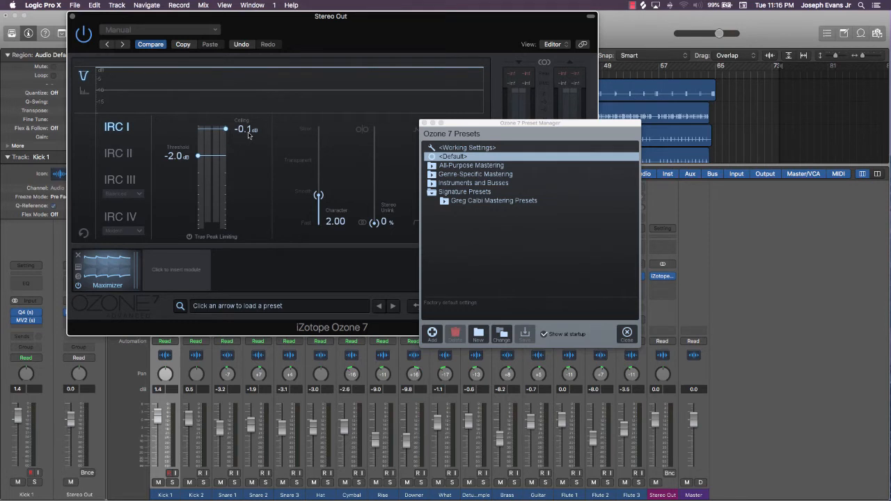
pyautogui.moveTo(197, 156)
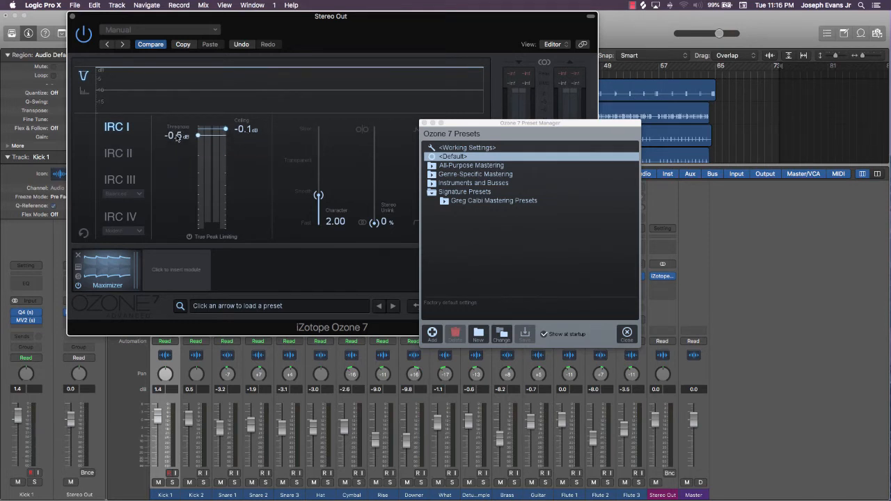
# Raise the Maximizer threshold to 0.0 dB and set IRC III to Clipping mode.
pyautogui.moveTo(177, 134); pyautogui.dragTo(199, 134)
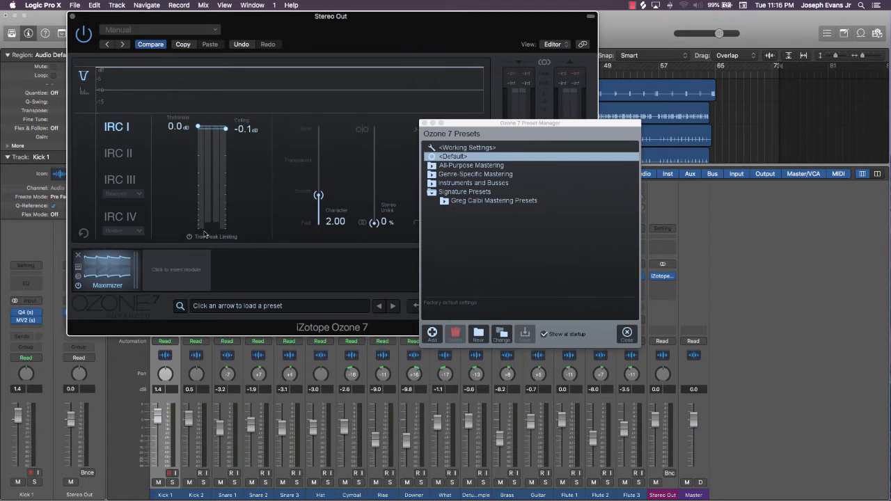
pyautogui.moveTo(190, 237)
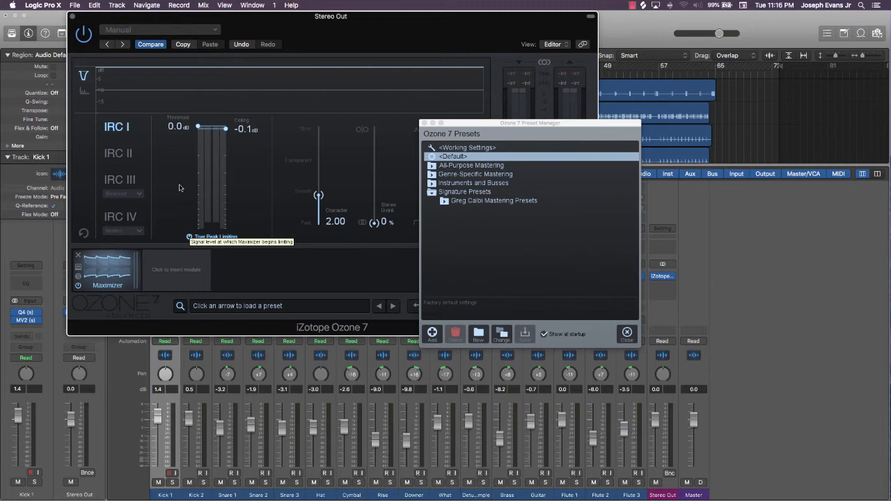
pyautogui.moveTo(142, 184)
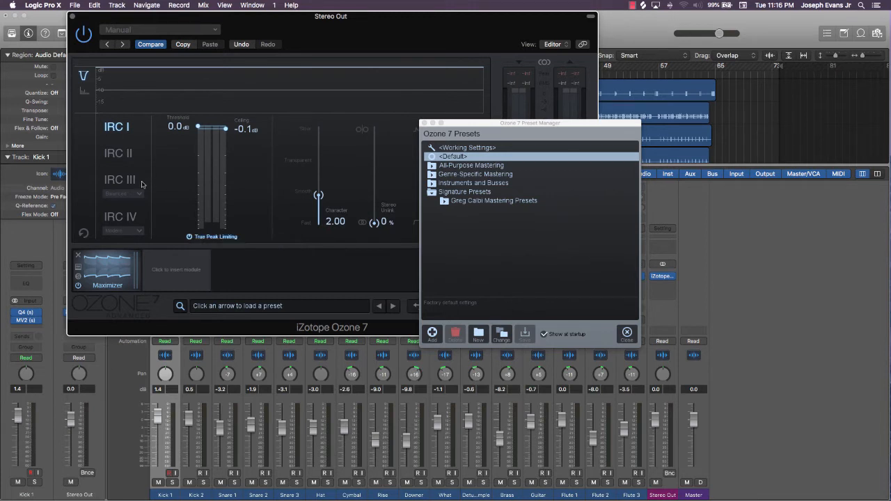
pyautogui.moveTo(142, 183)
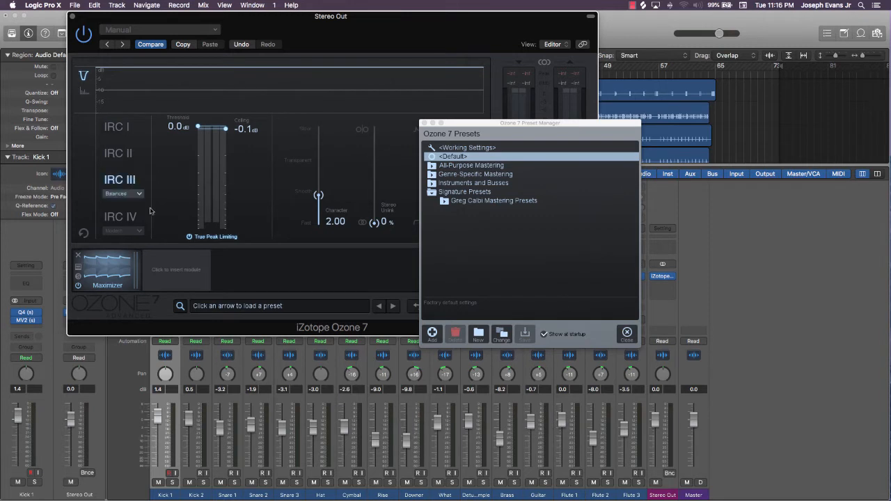
pyautogui.click(124, 193)
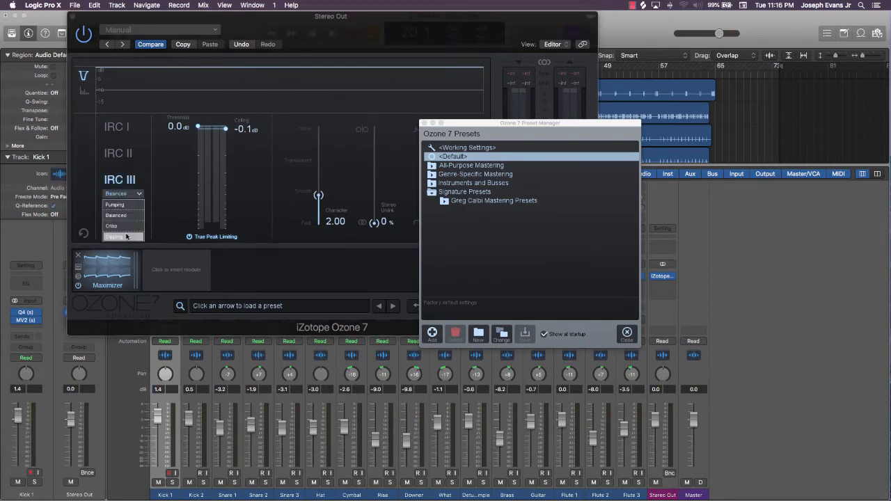
pyautogui.click(122, 236)
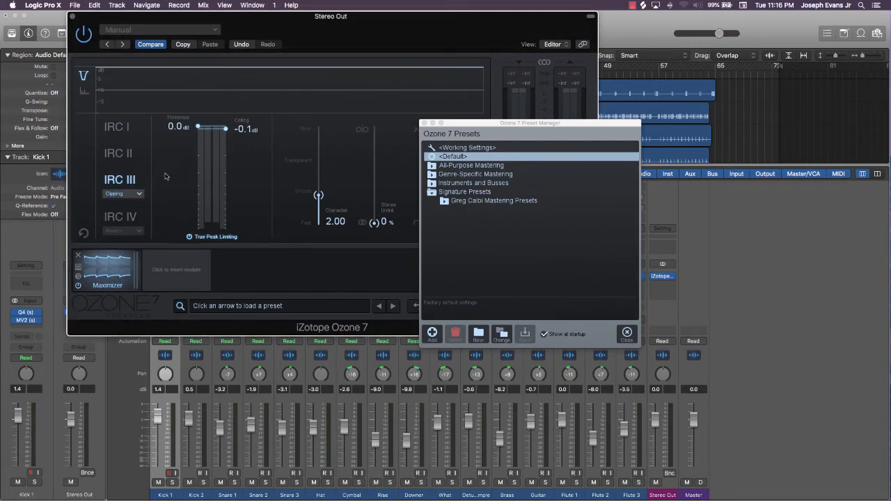
pyautogui.click(626, 333)
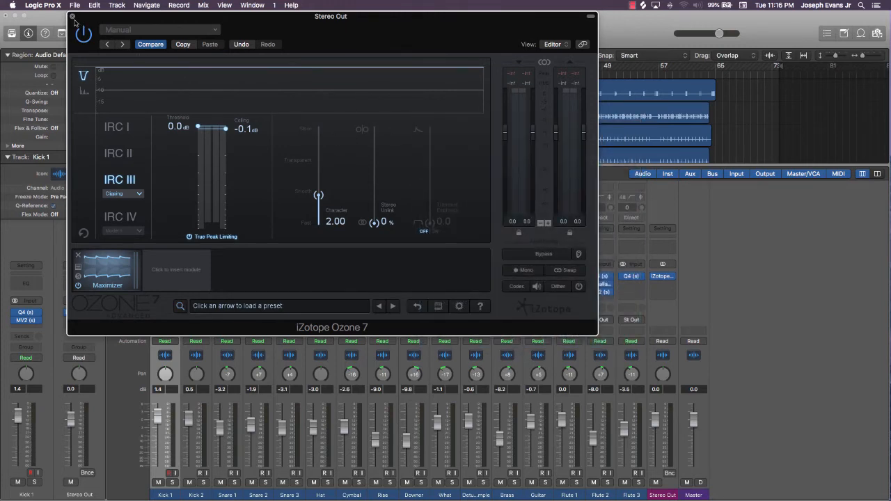
# Close the Ozone 7 window, returning to the Logic mixer with iZotope on Stereo Out.
pyautogui.click(67, 17)
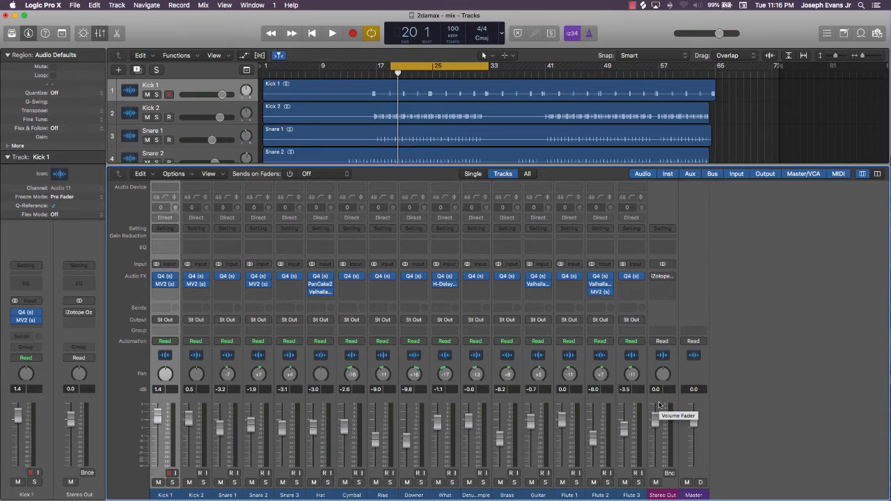
pyautogui.moveTo(575, 187)
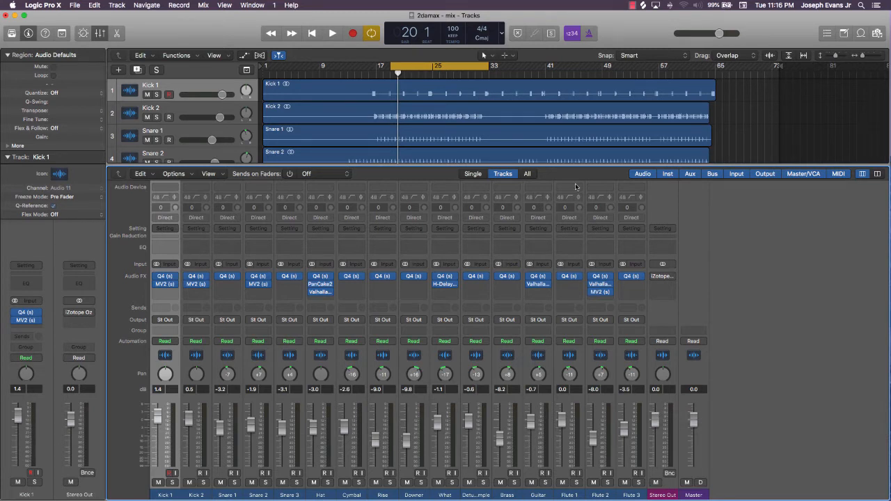
# Play back the mix to audition the limited Stereo Out, then stop.
pyautogui.click(326, 32)
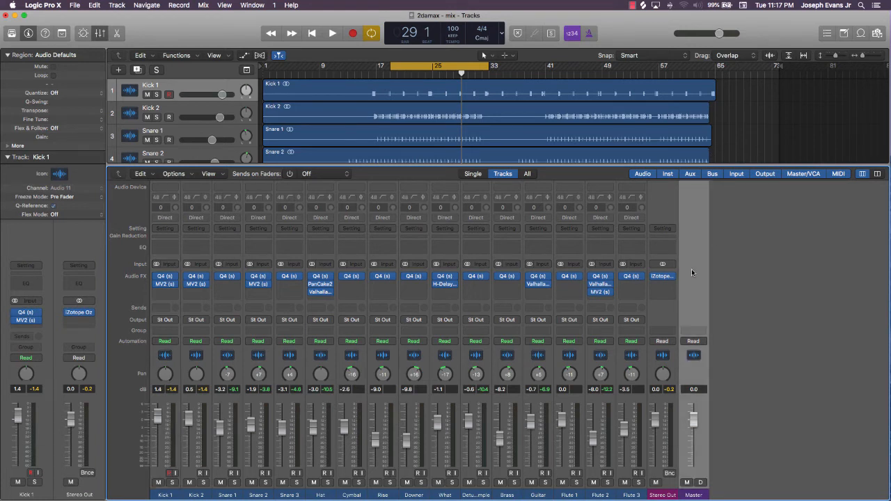
pyautogui.click(325, 33)
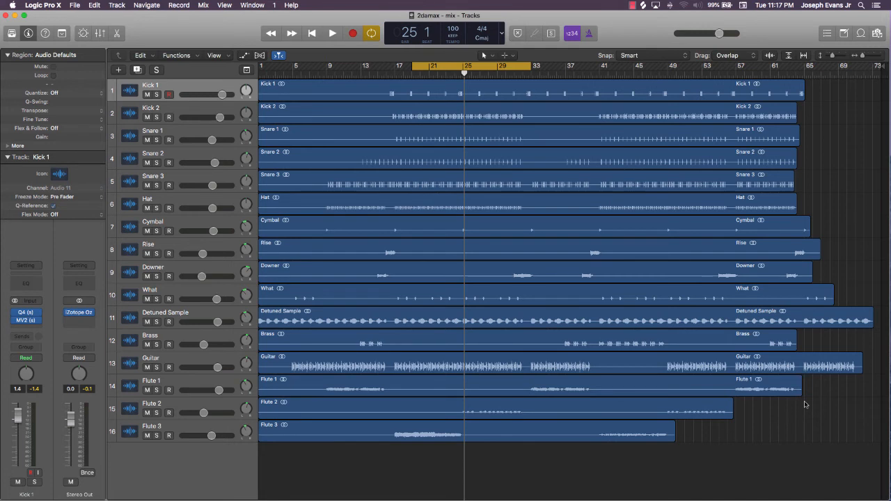
pyautogui.moveTo(646, 281)
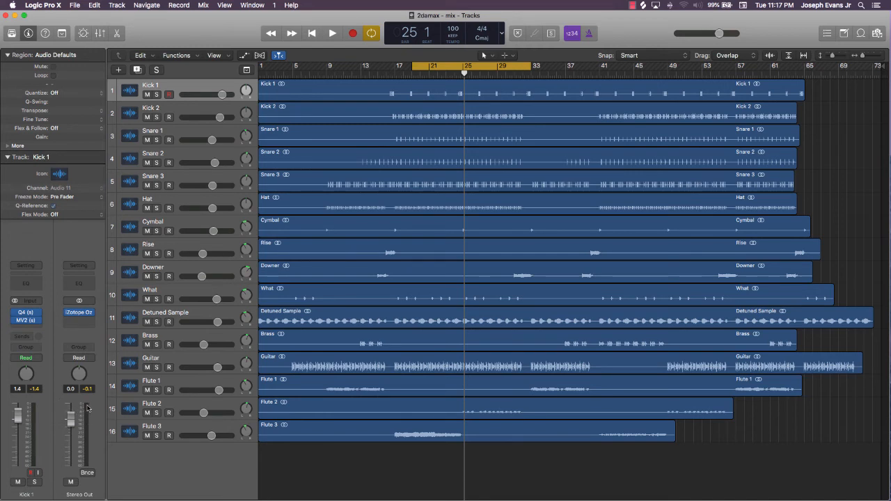
pyautogui.moveTo(87, 407)
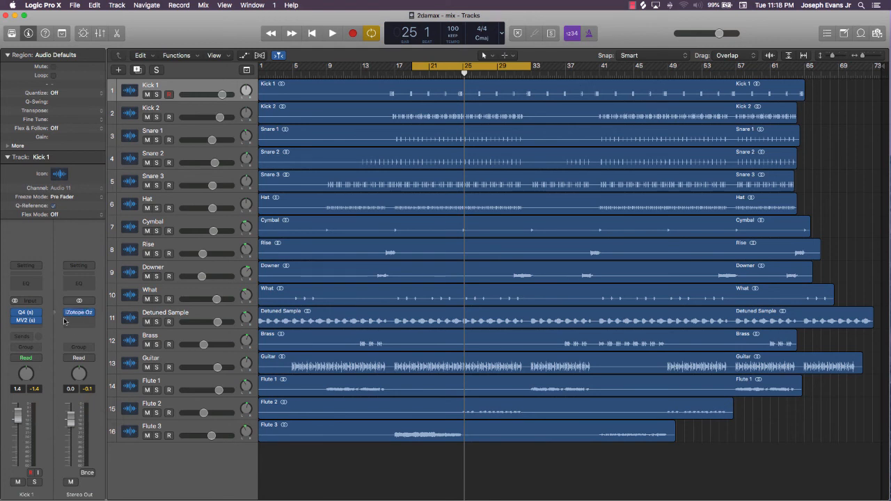
pyautogui.moveTo(89, 437)
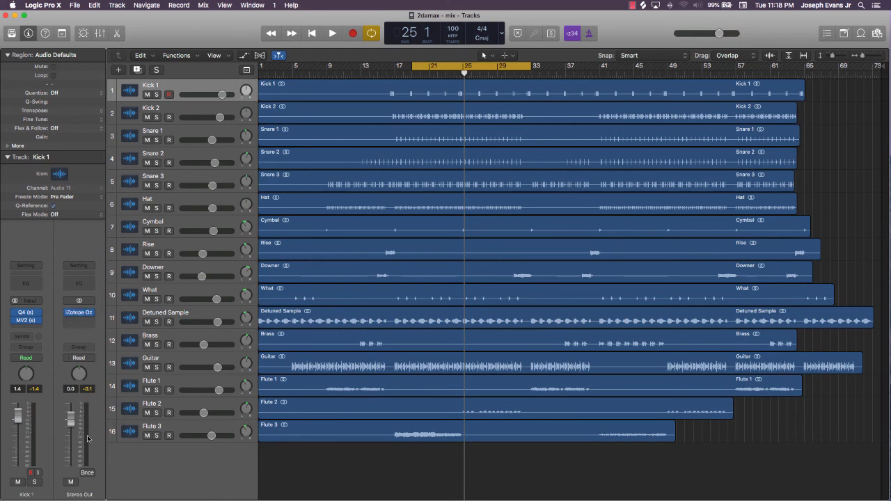